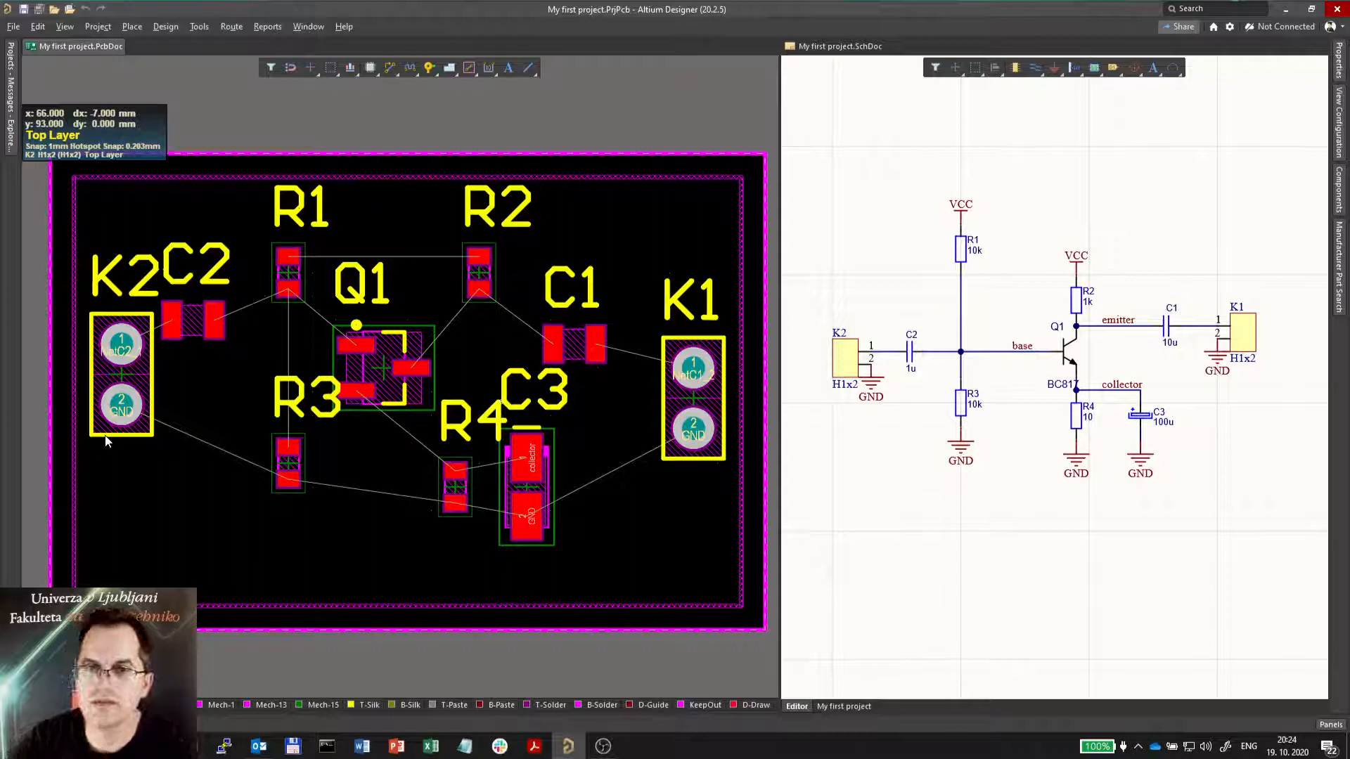
{"action": "mouse_move", "coordinate": [389, 67]}
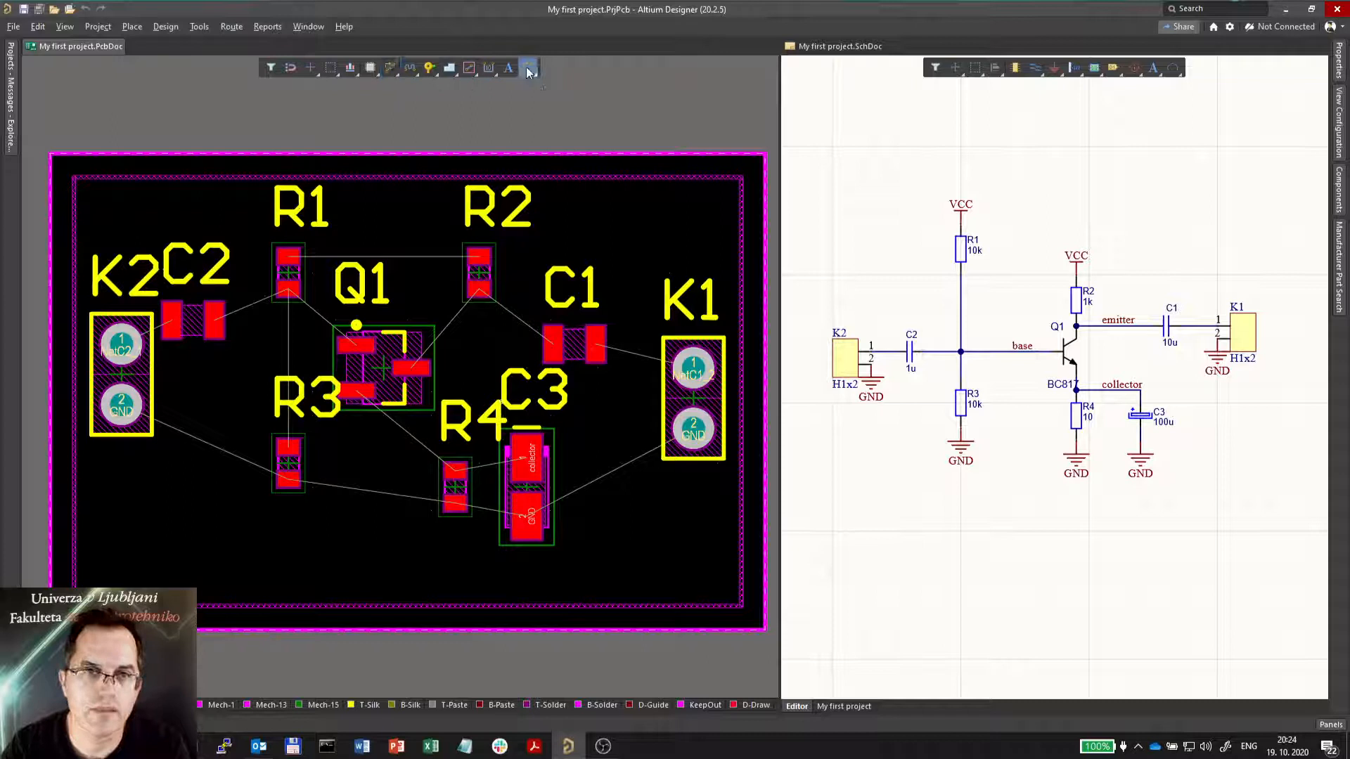
{"action": "mouse_move", "coordinate": [528, 68]}
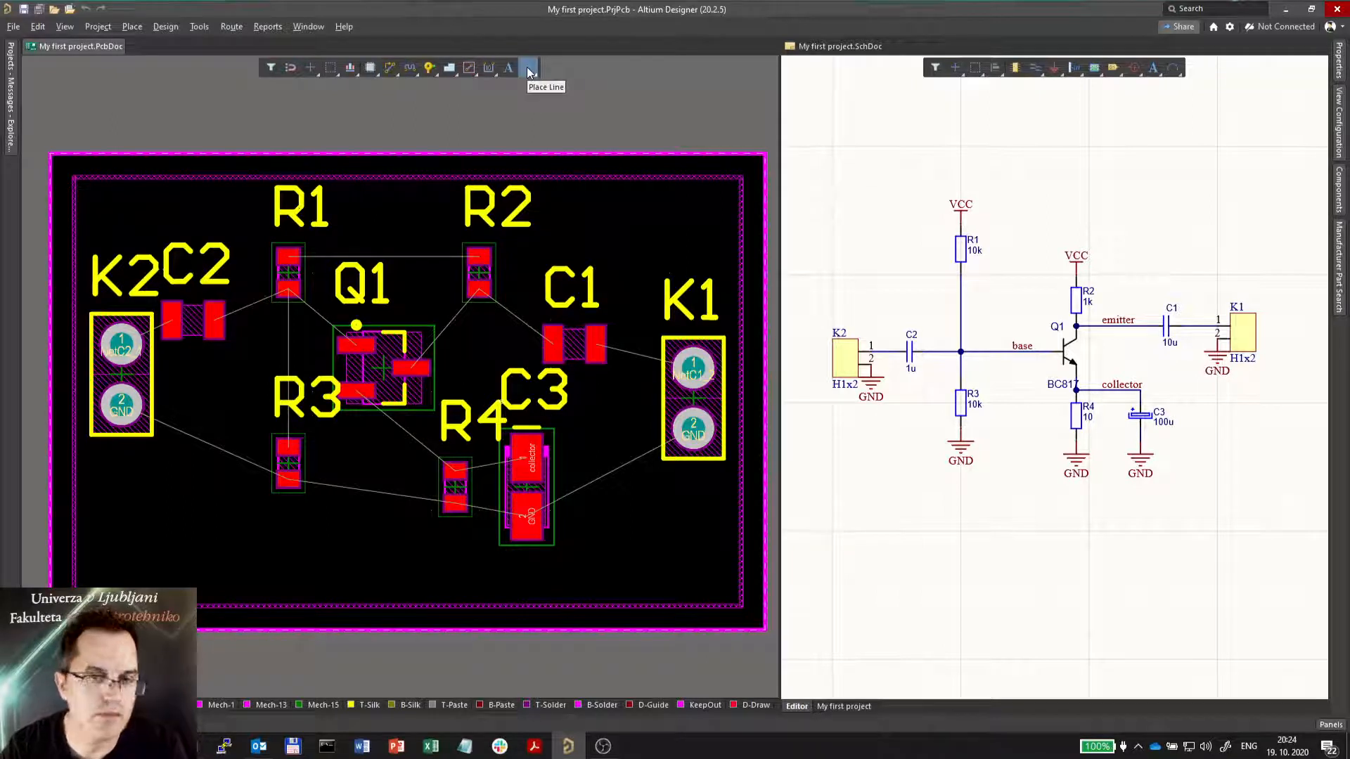
Start the GND track at K2 pin 2, entering 0.5, with routing mode set to Walkaround Obstacles
{"action": "left_click", "coordinate": [526, 68]}
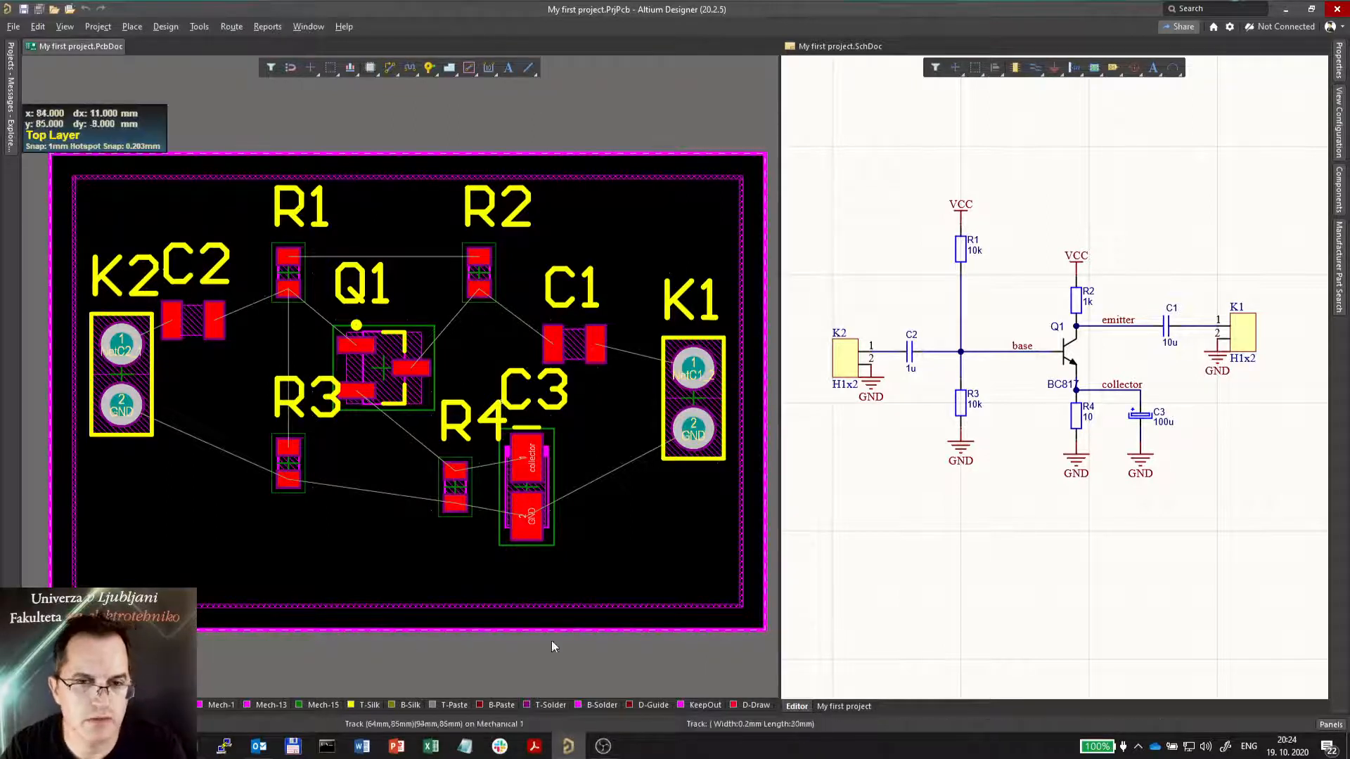
{"action": "mouse_move", "coordinate": [145, 539]}
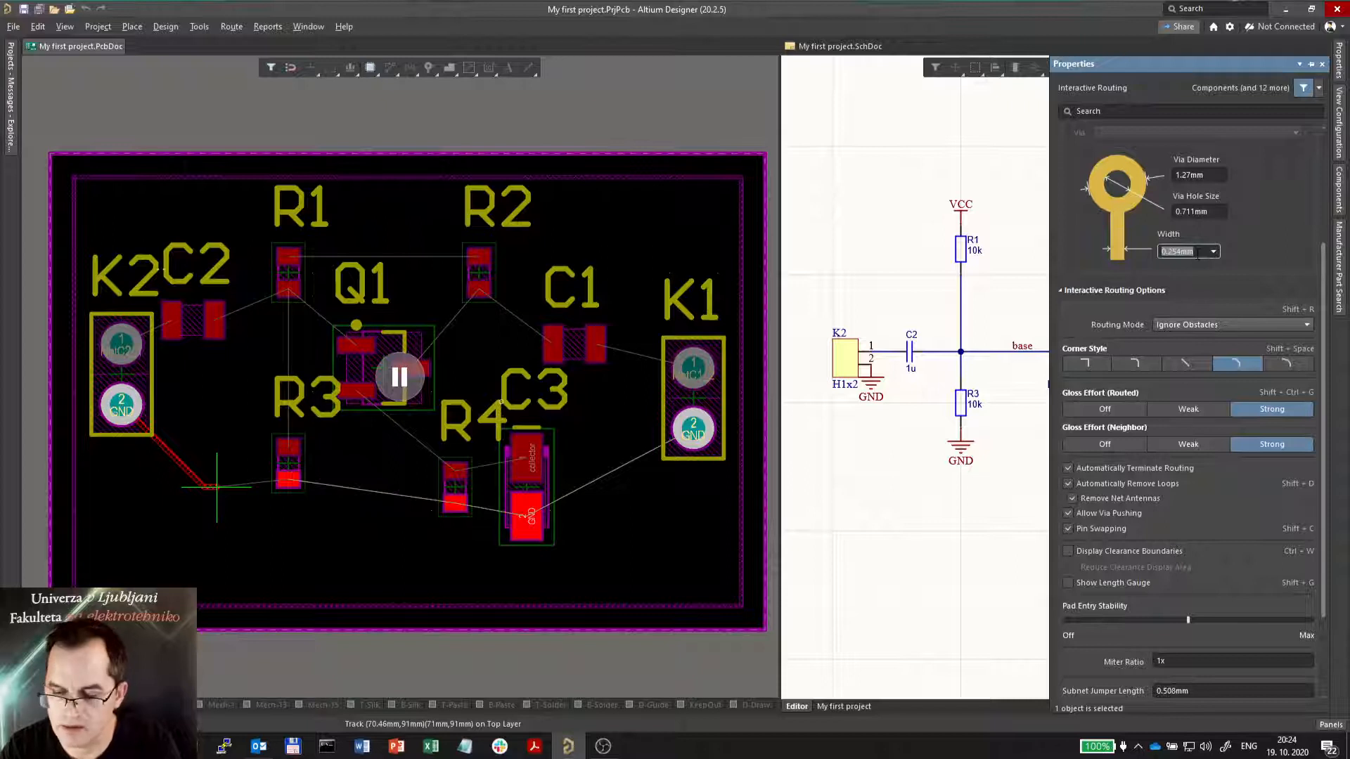
{"action": "type", "text": "0.5"}
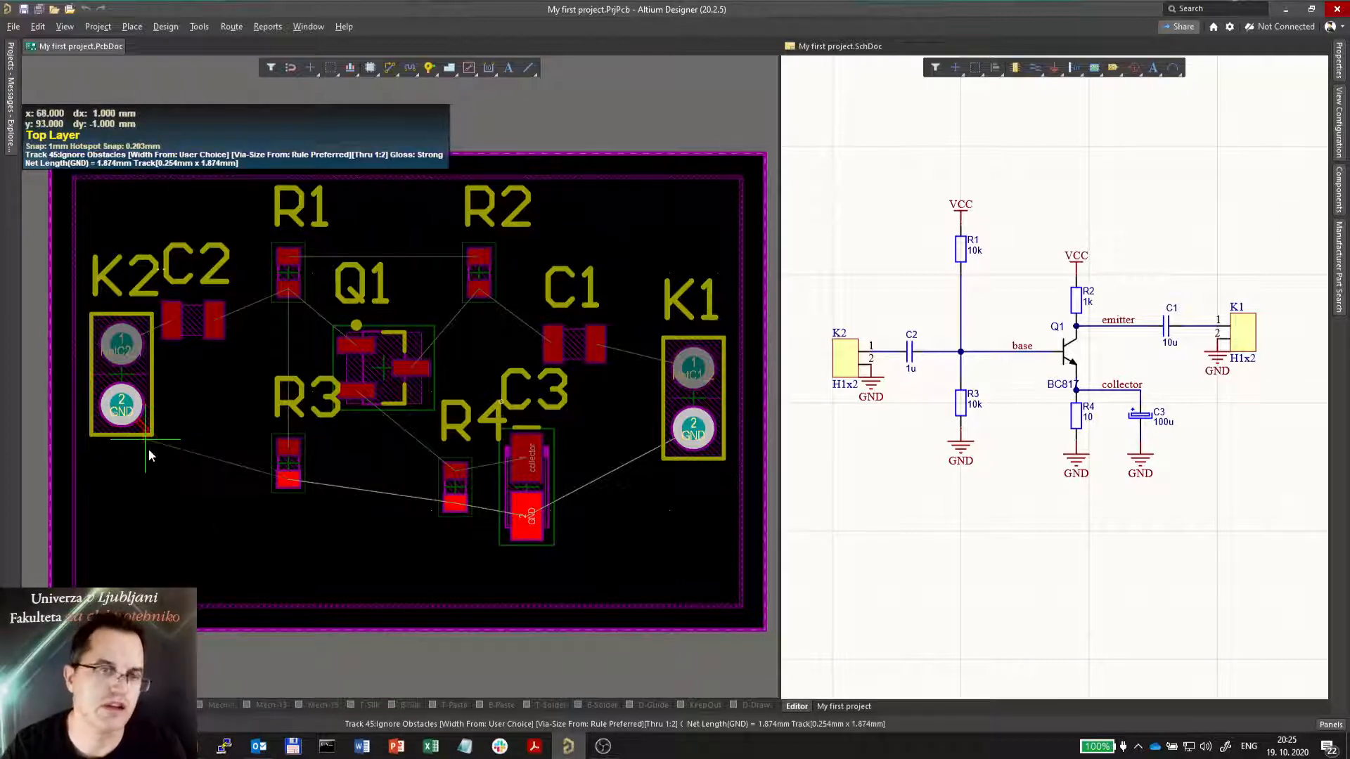
{"action": "left_click", "coordinate": [254, 491]}
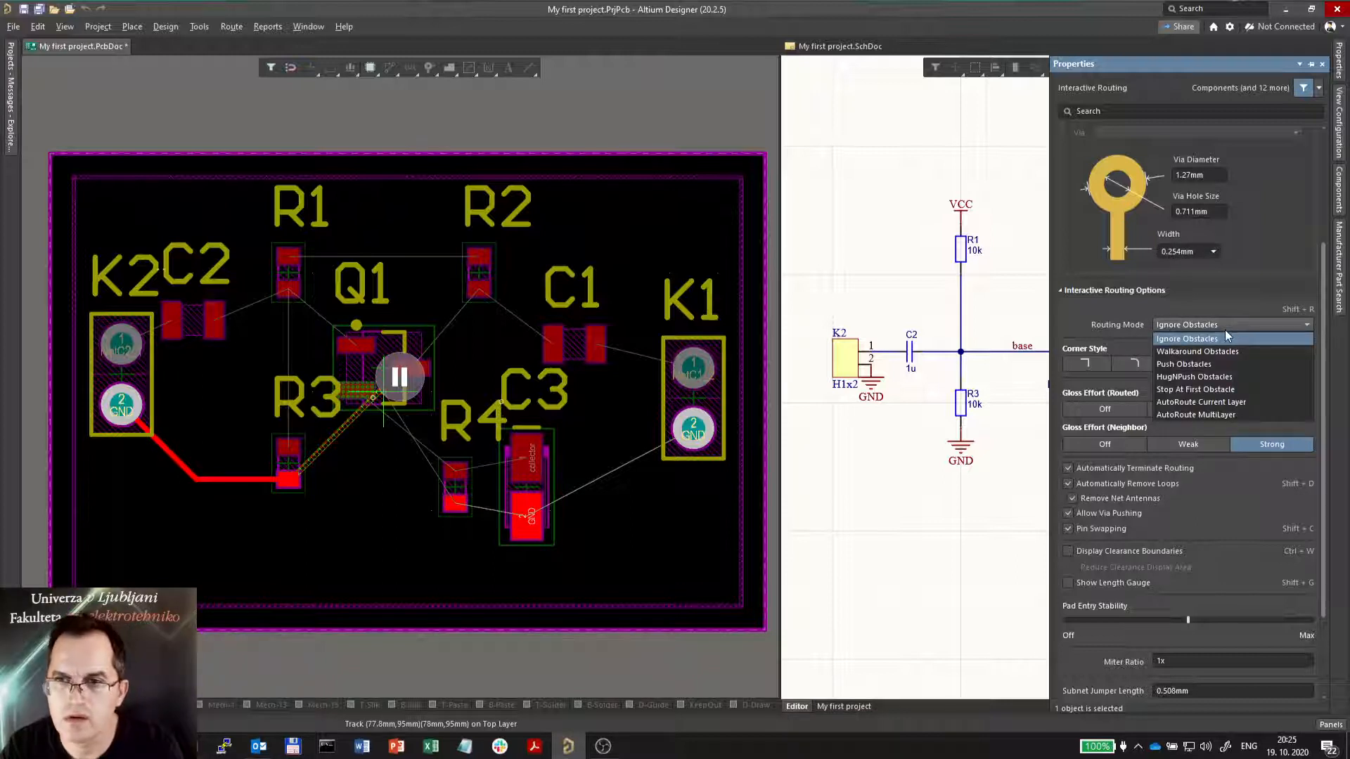
{"action": "left_click", "coordinate": [1197, 351]}
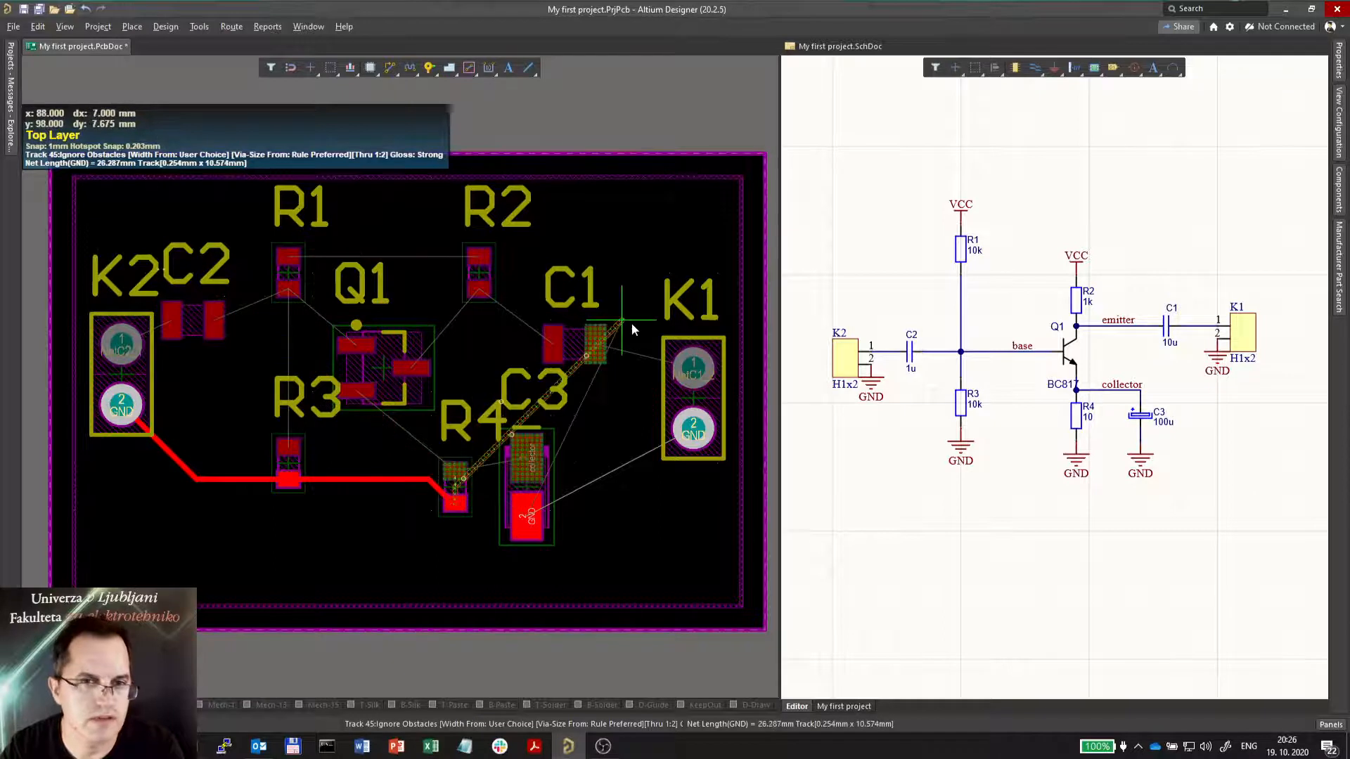
{"action": "mouse_move", "coordinate": [584, 471]}
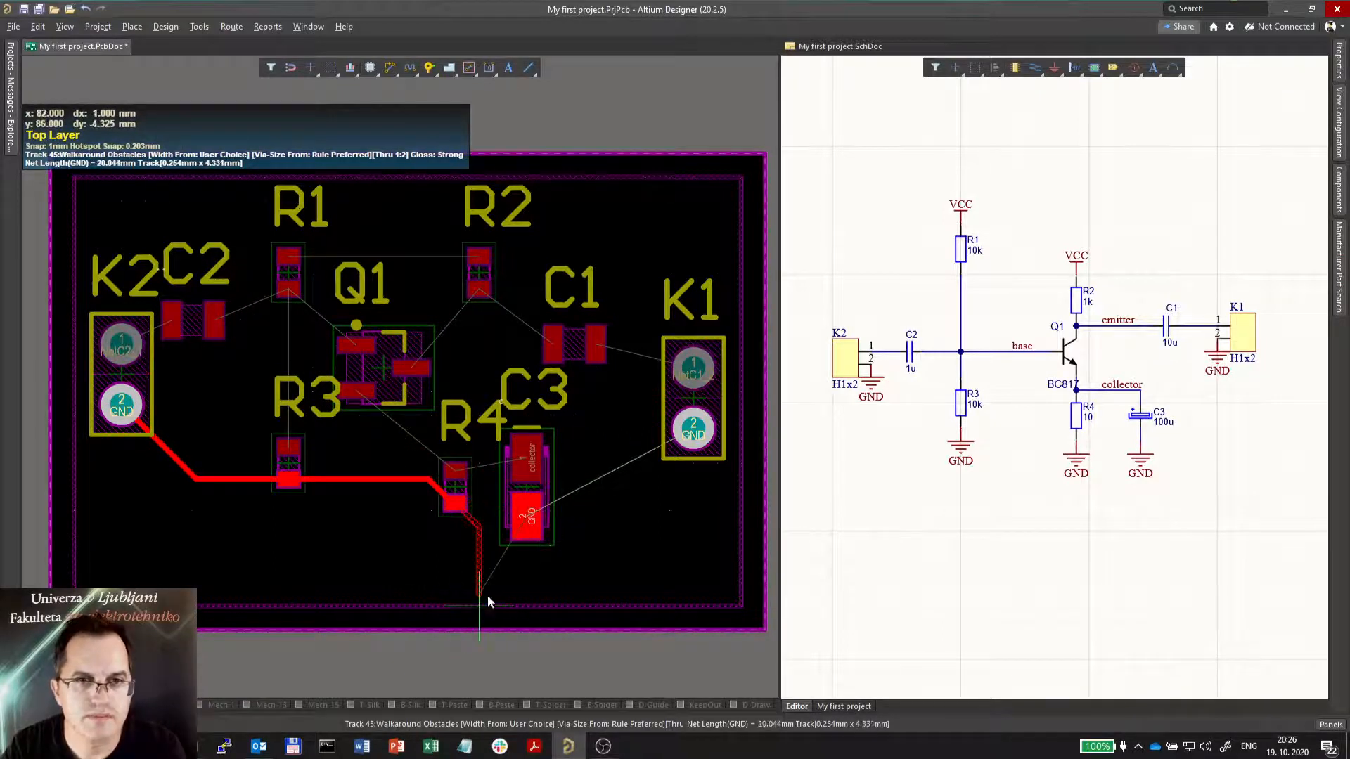
{"action": "mouse_move", "coordinate": [525, 521]}
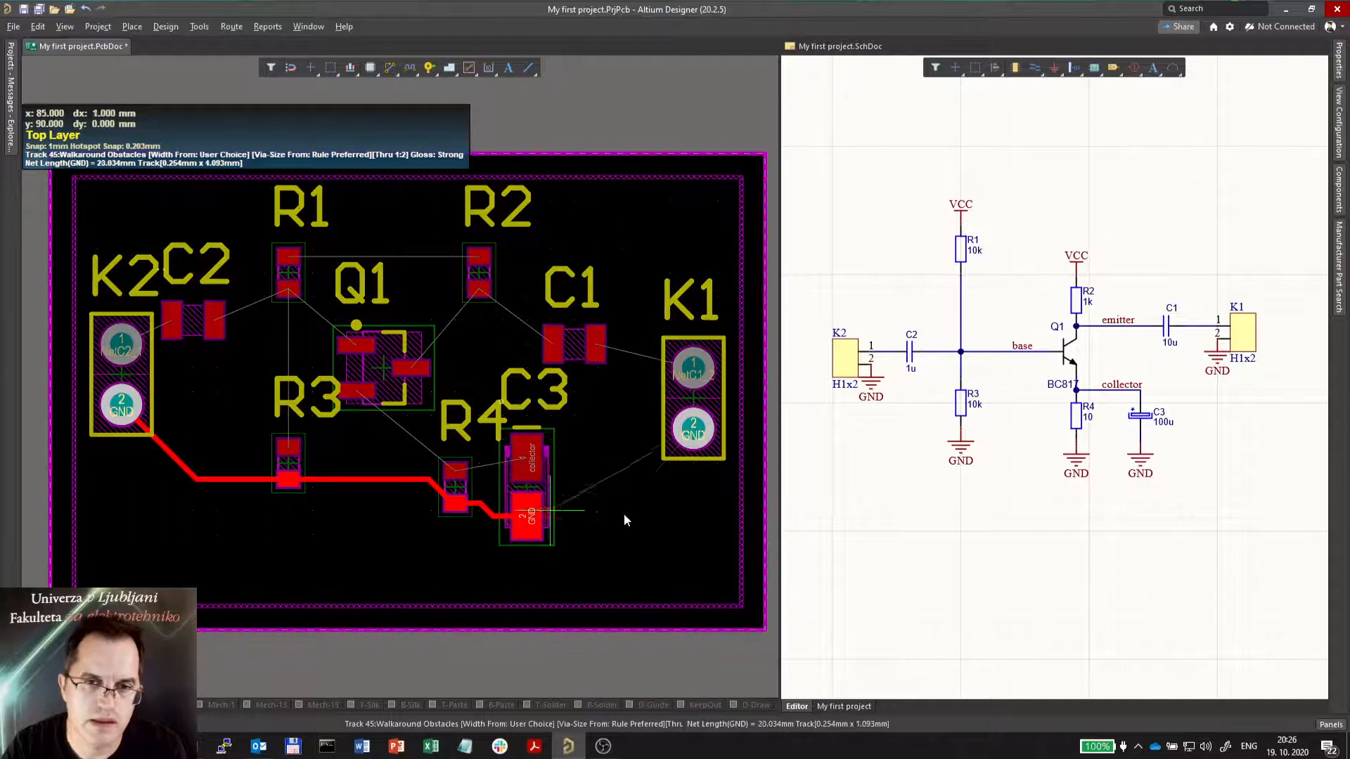
Place the GND track segments from R4 onto C3 pad 2, then curve toward K1 pin 2
{"action": "left_click", "coordinate": [694, 428]}
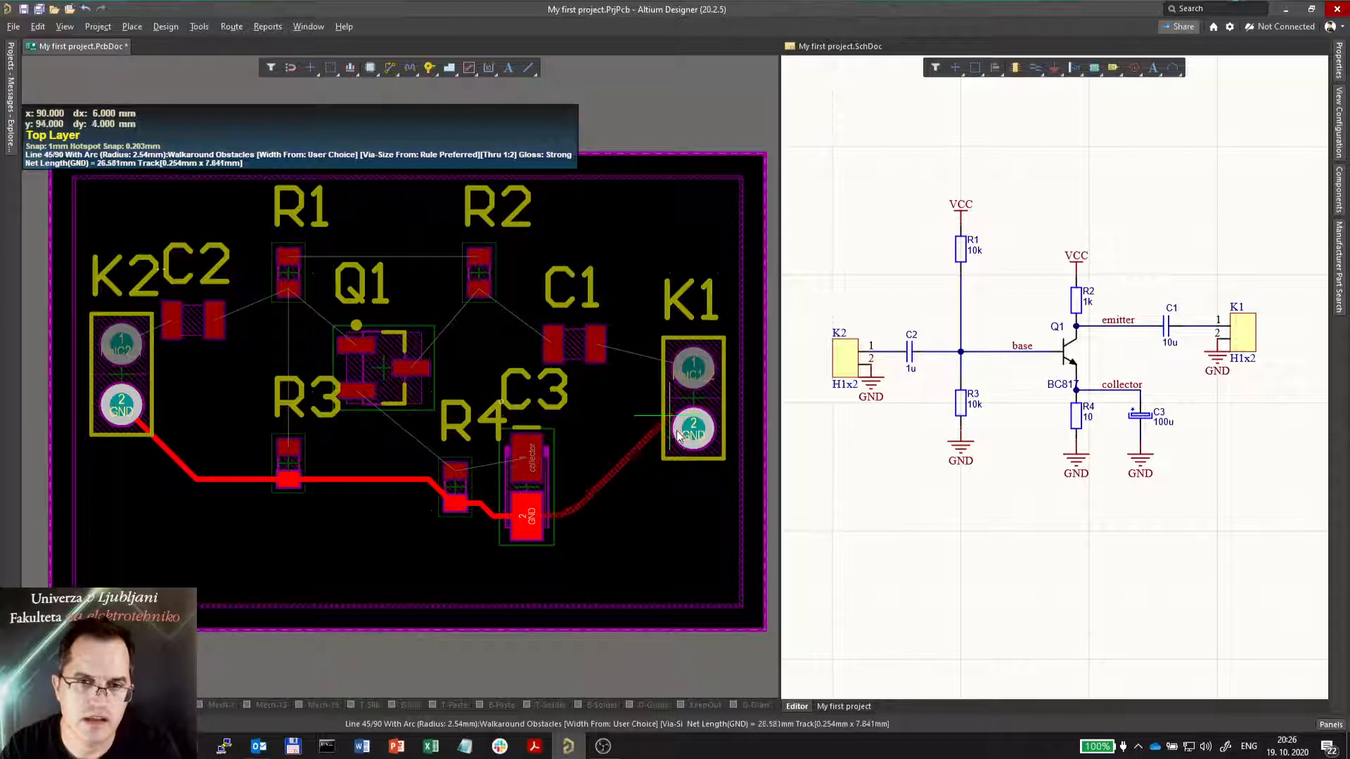
{"action": "left_click", "coordinate": [694, 430]}
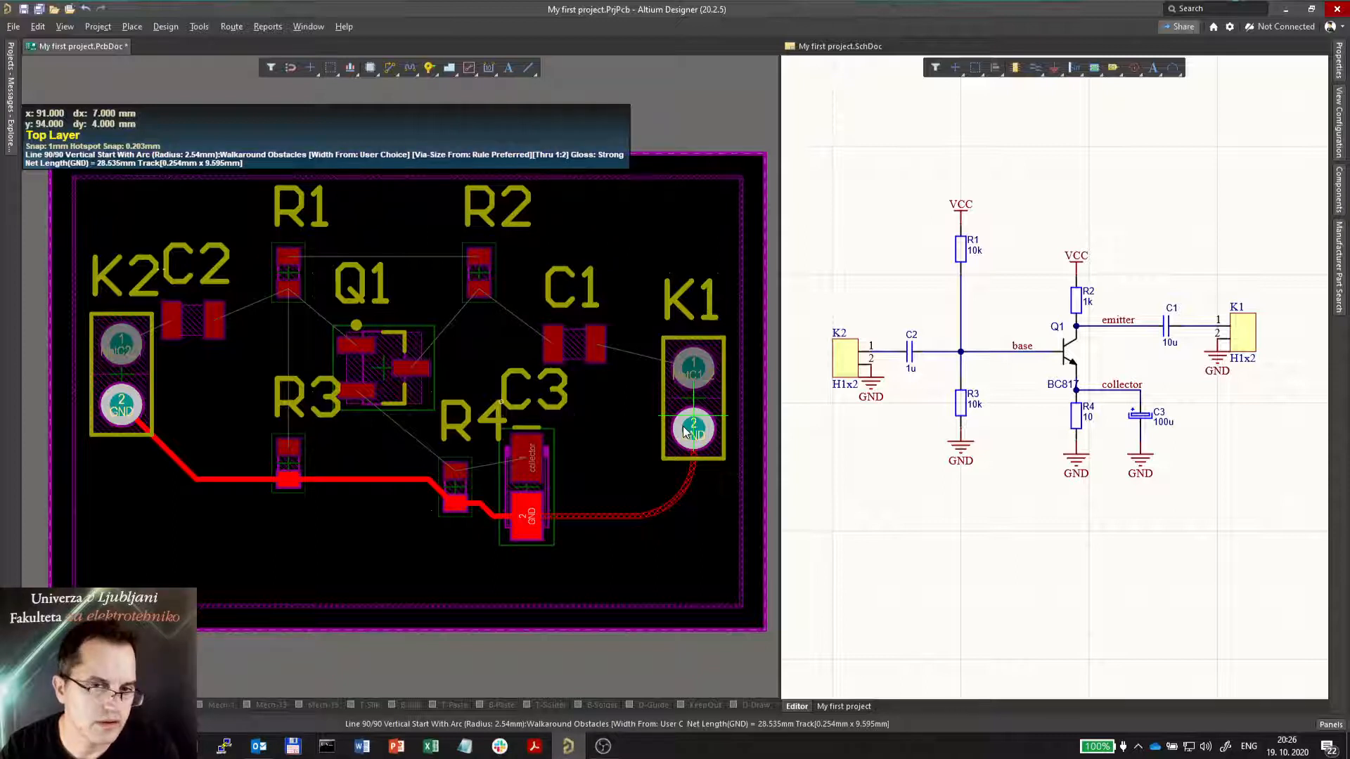
{"action": "mouse_move", "coordinate": [685, 562]}
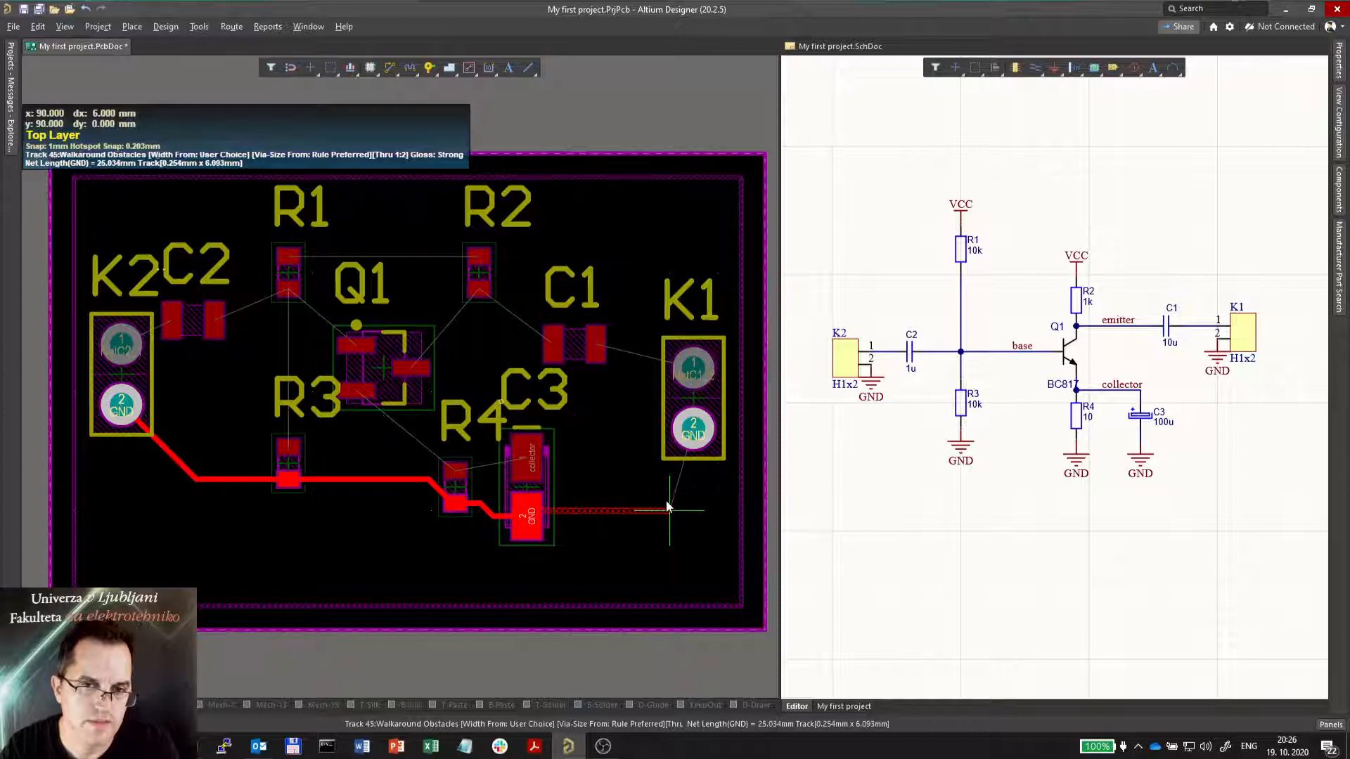
{"action": "left_click", "coordinate": [694, 429]}
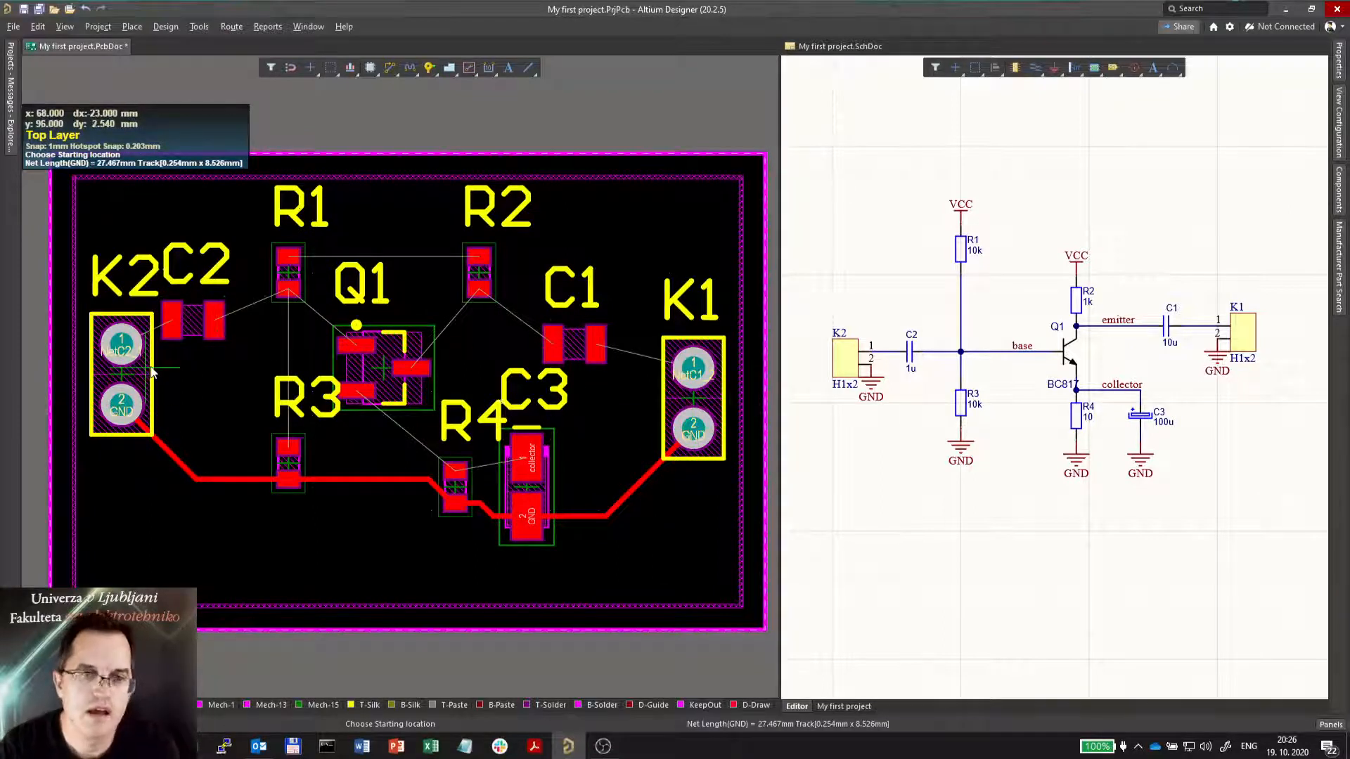
{"action": "mouse_move", "coordinate": [258, 345]}
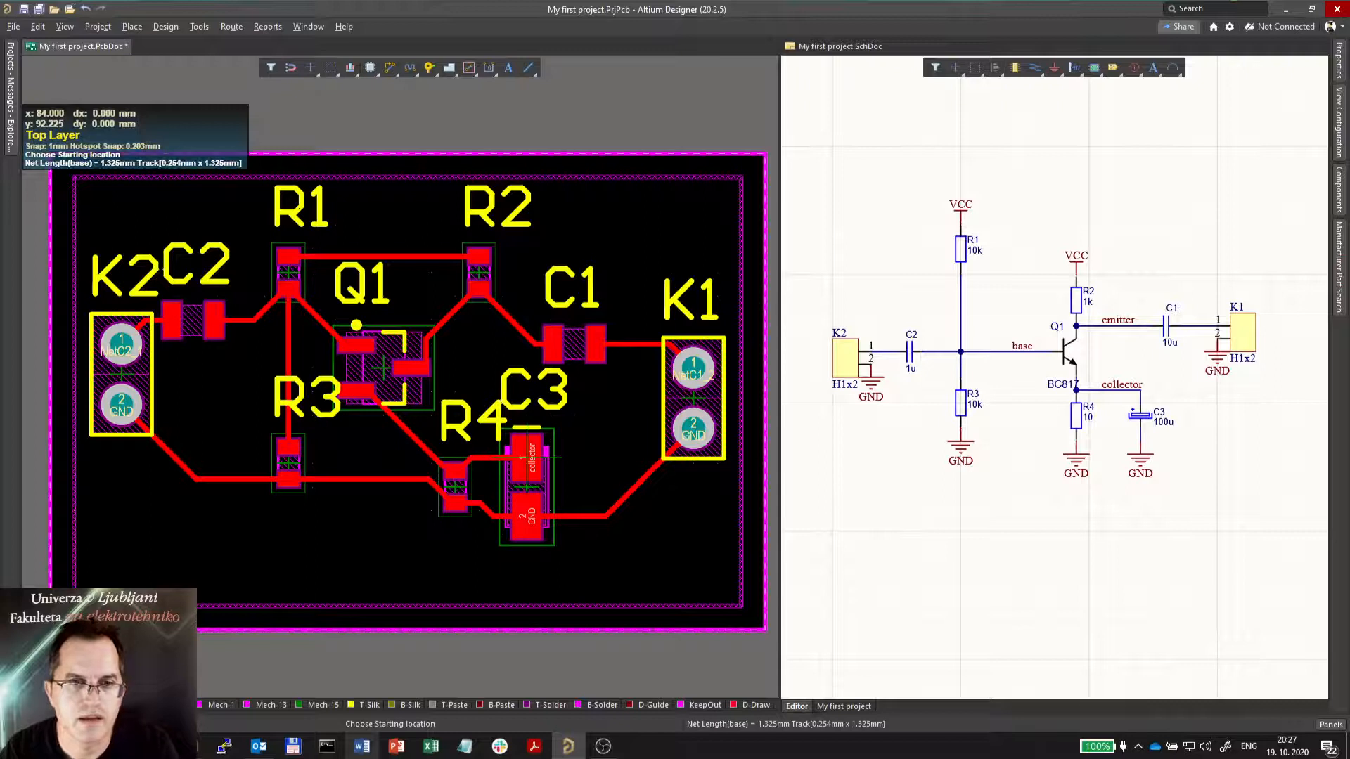
{"action": "mouse_move", "coordinate": [361, 745]}
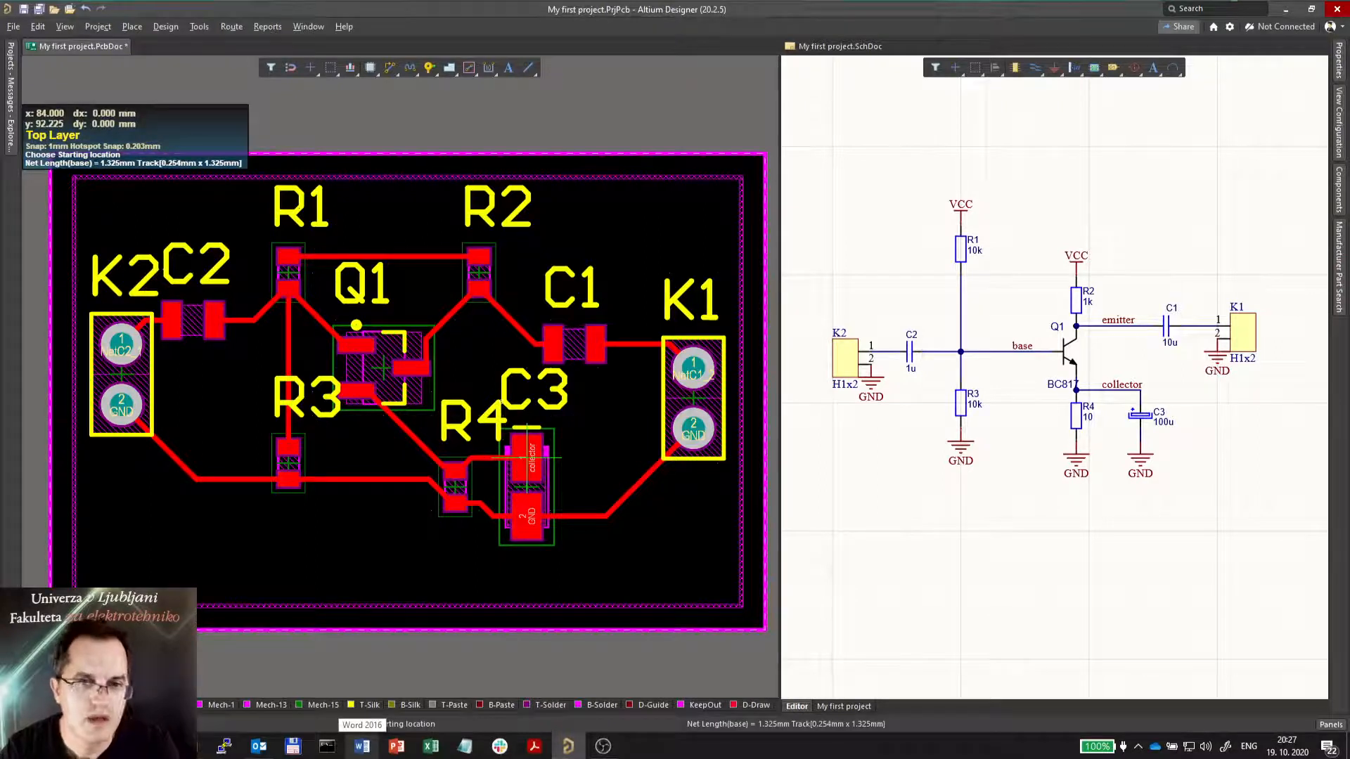
{"action": "mouse_move", "coordinate": [220, 606]}
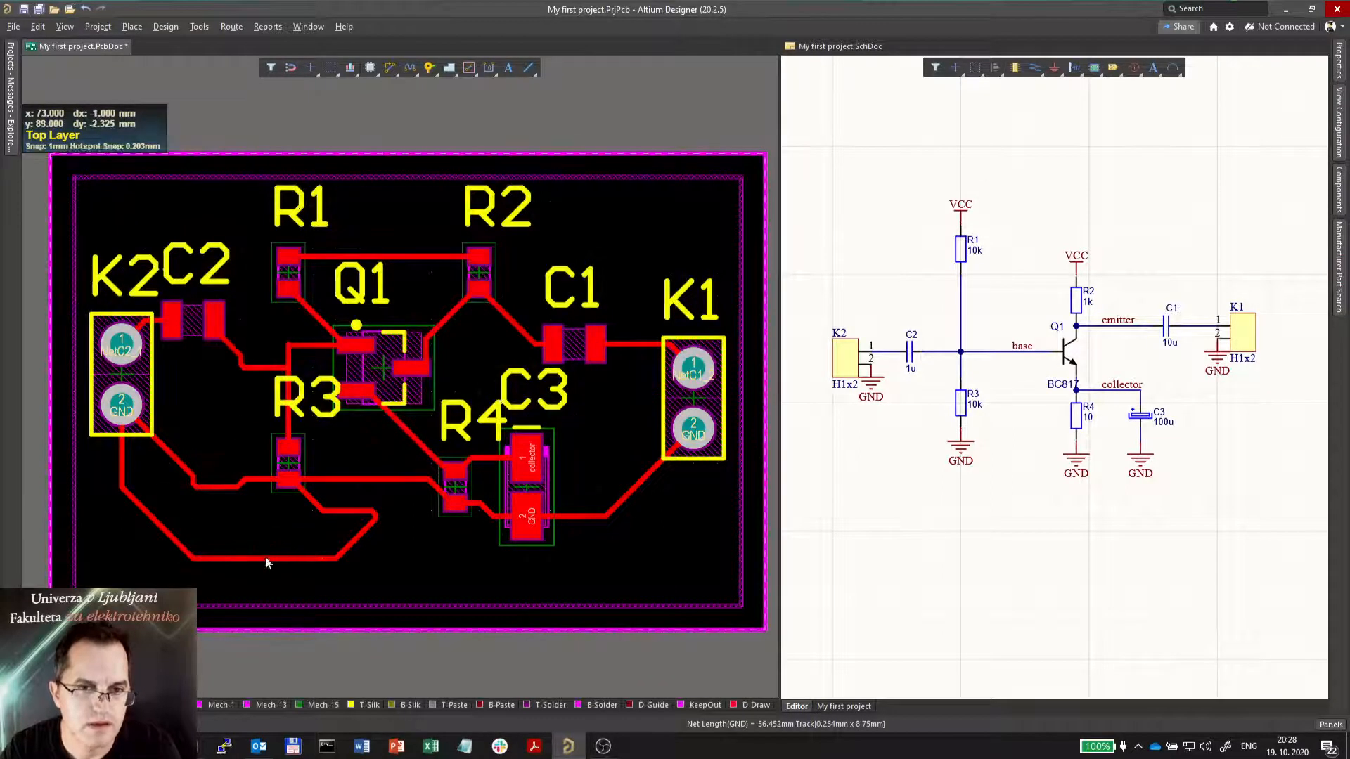
Select the looping GND track beyond R3 so it can be deleted
{"action": "left_click", "coordinate": [262, 560]}
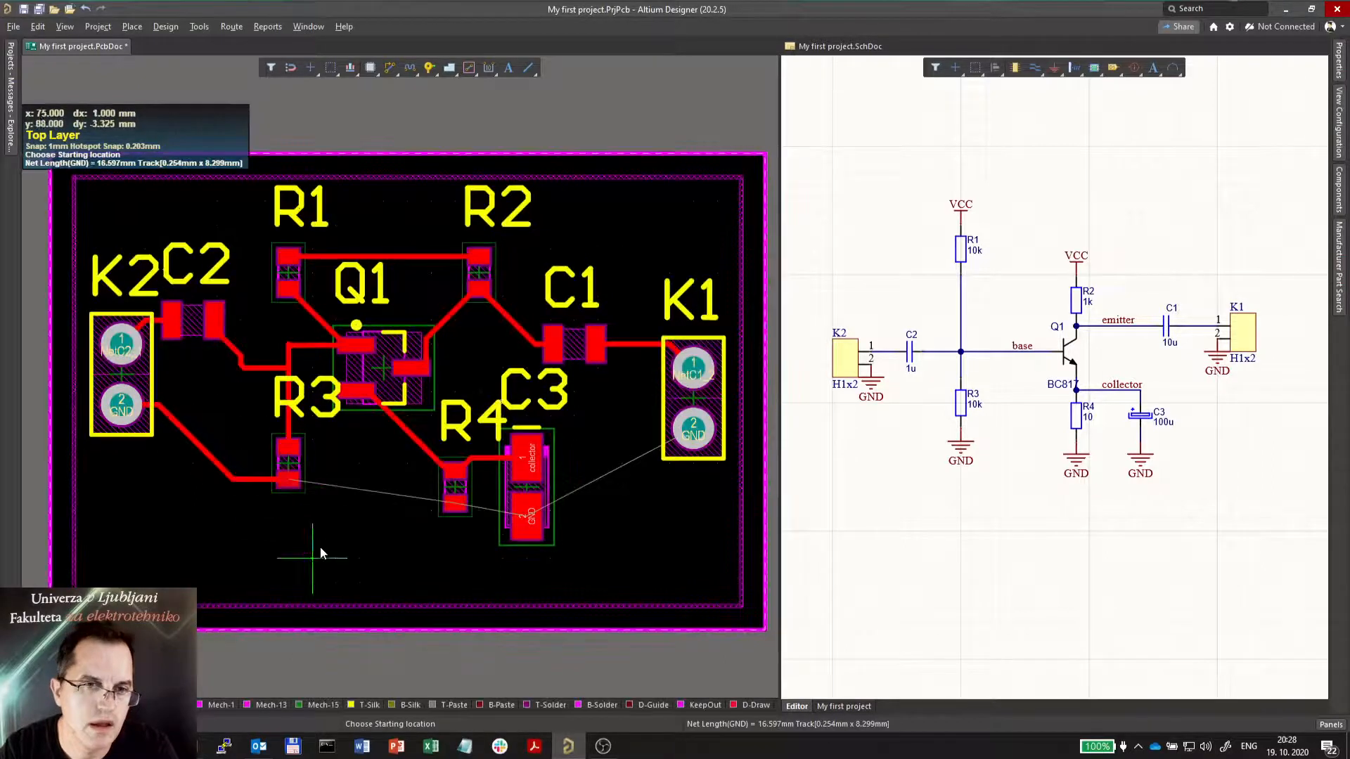
Route a new GND track starting at R3 and ending on K1 pin 2
{"action": "left_click", "coordinate": [457, 503]}
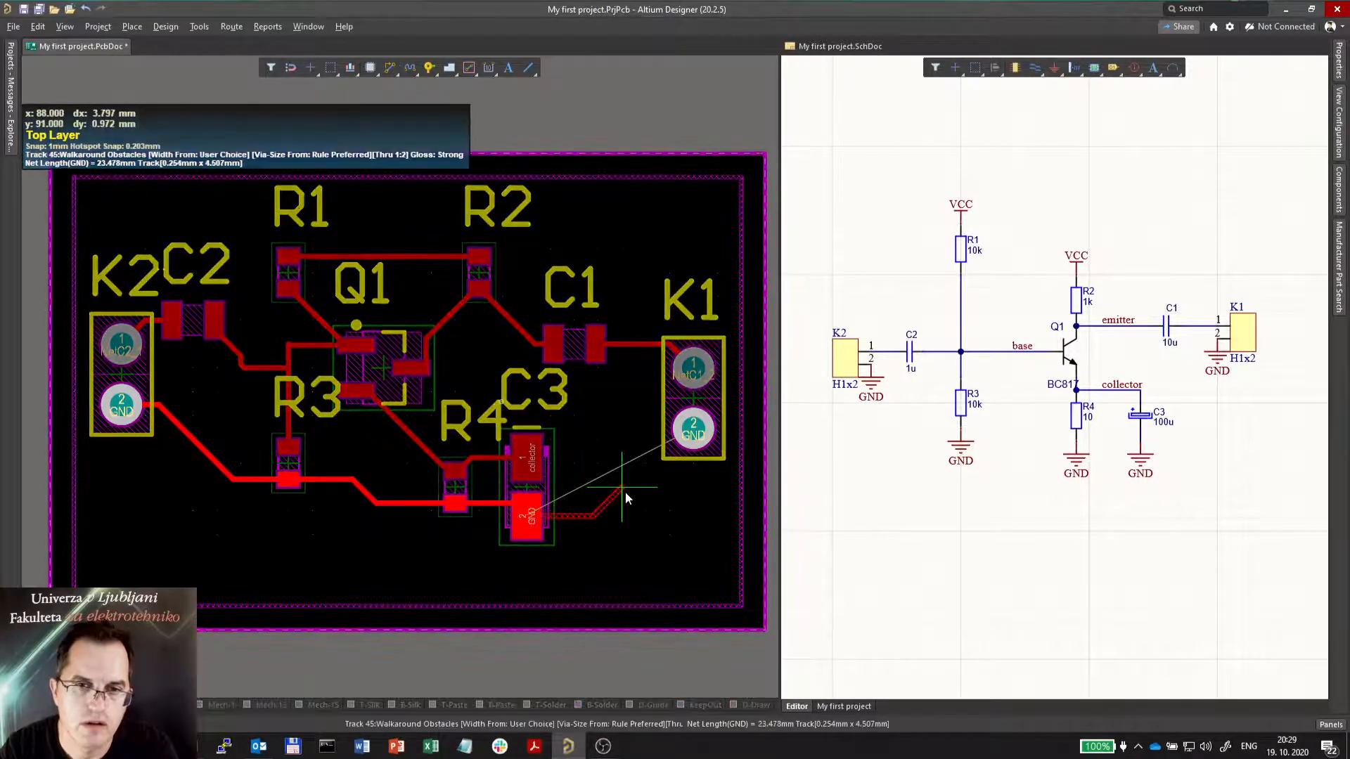
{"action": "left_click", "coordinate": [629, 499]}
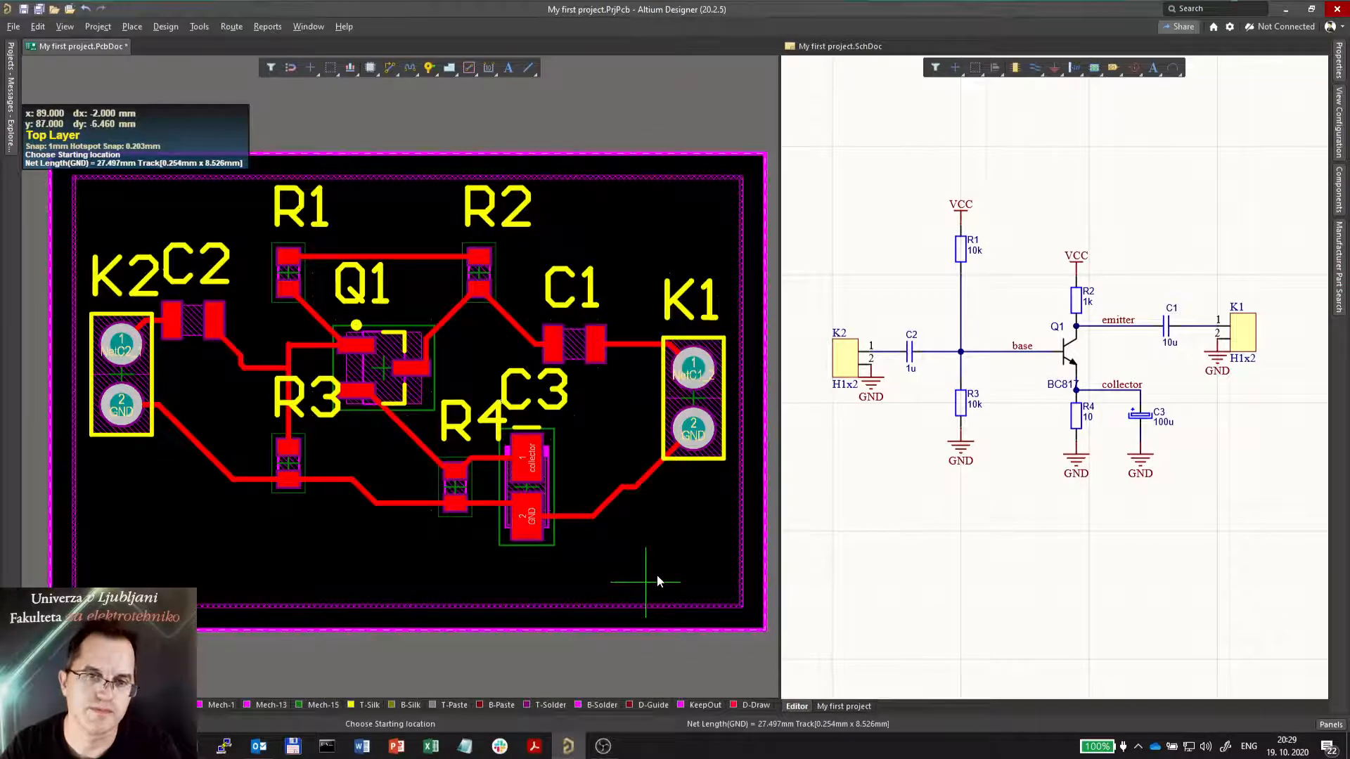